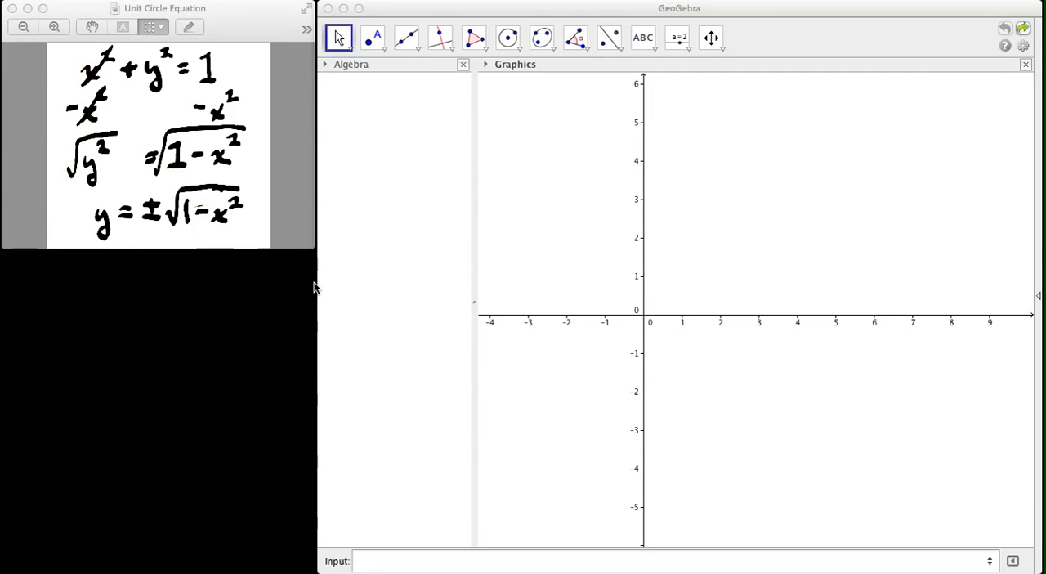
mouse_move(122, 96)
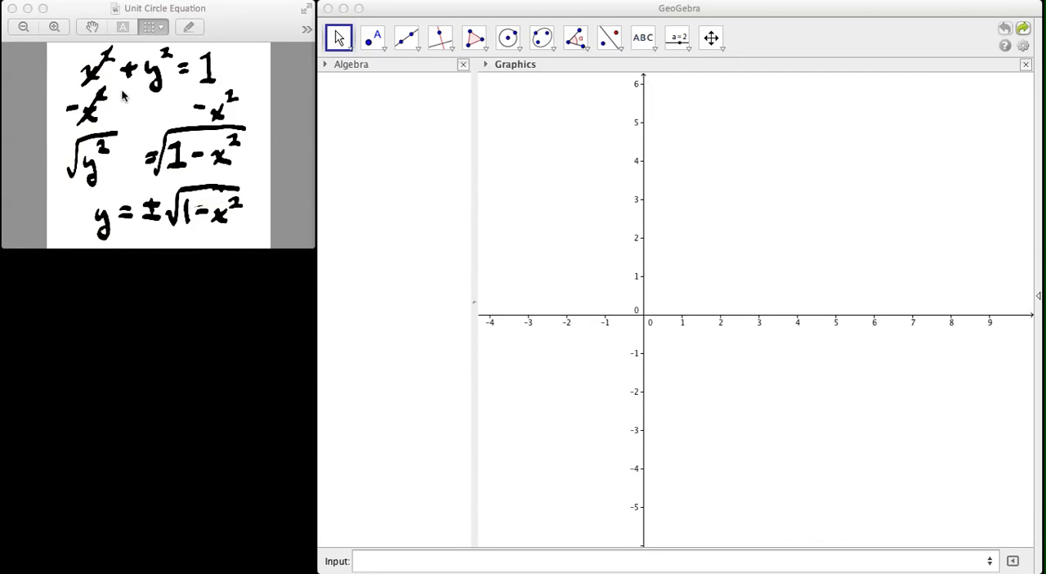
mouse_move(97, 88)
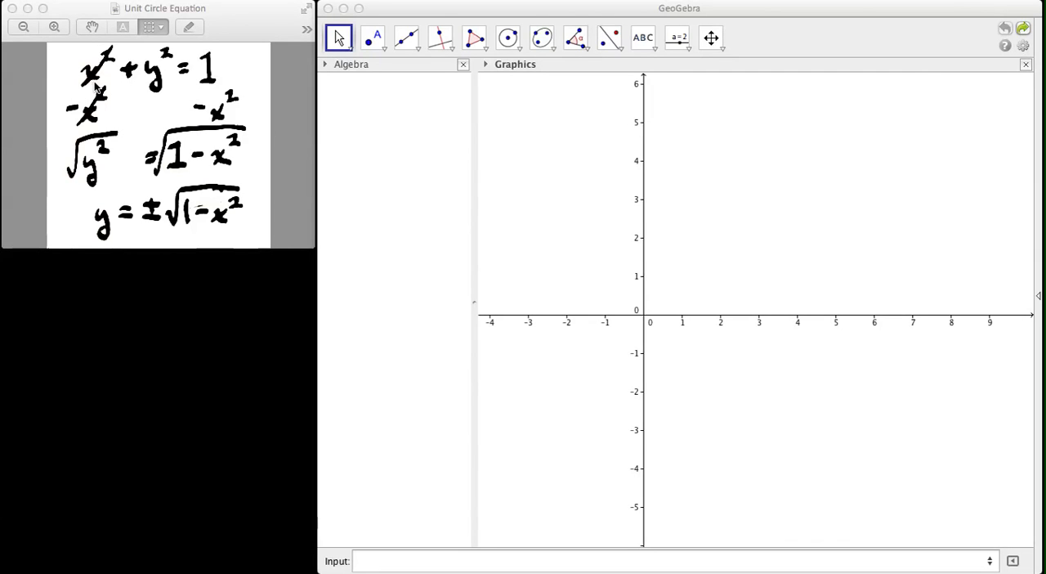
mouse_move(146, 94)
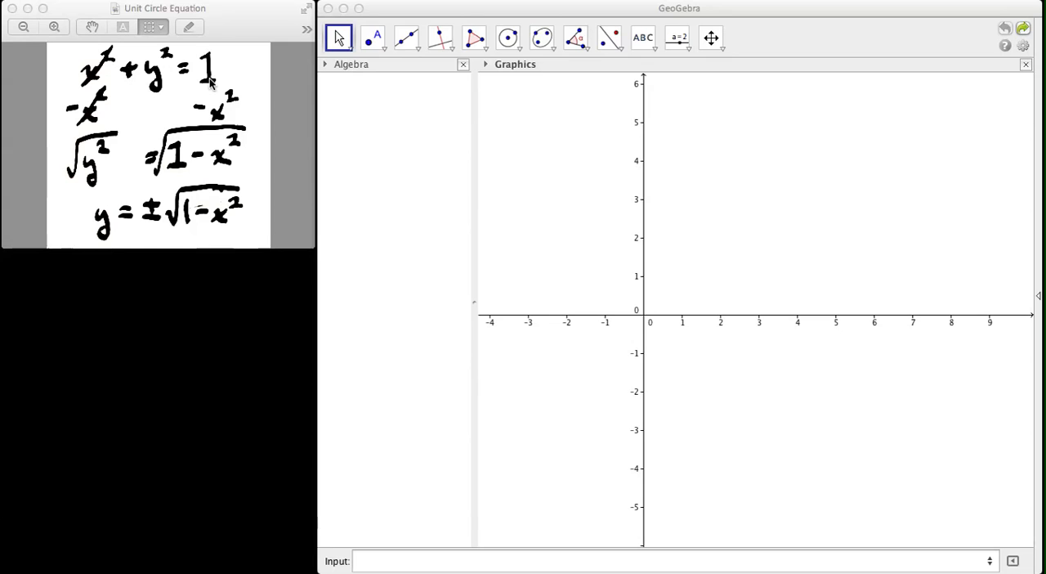
mouse_move(102, 140)
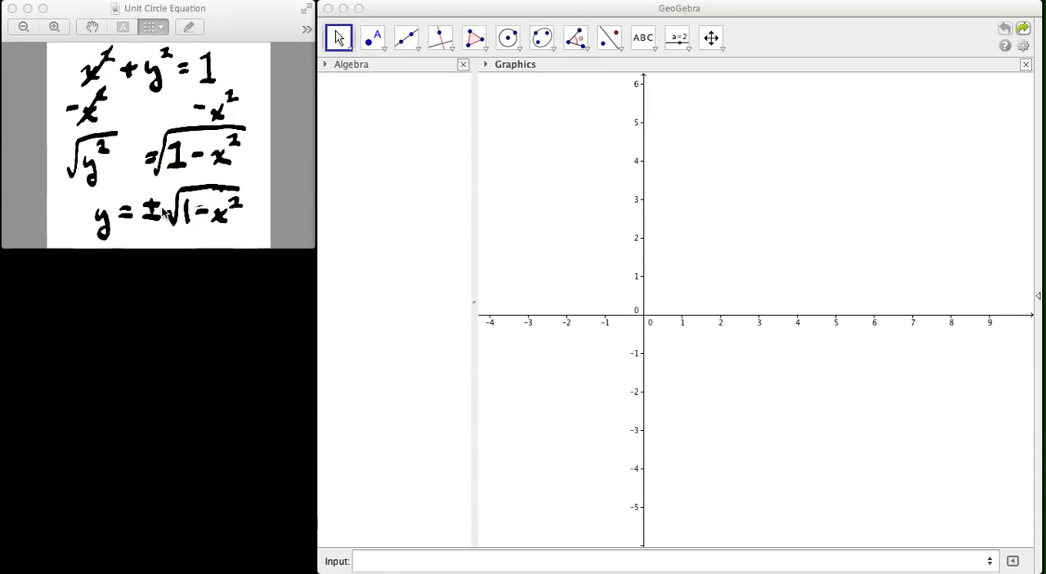
mouse_move(490, 86)
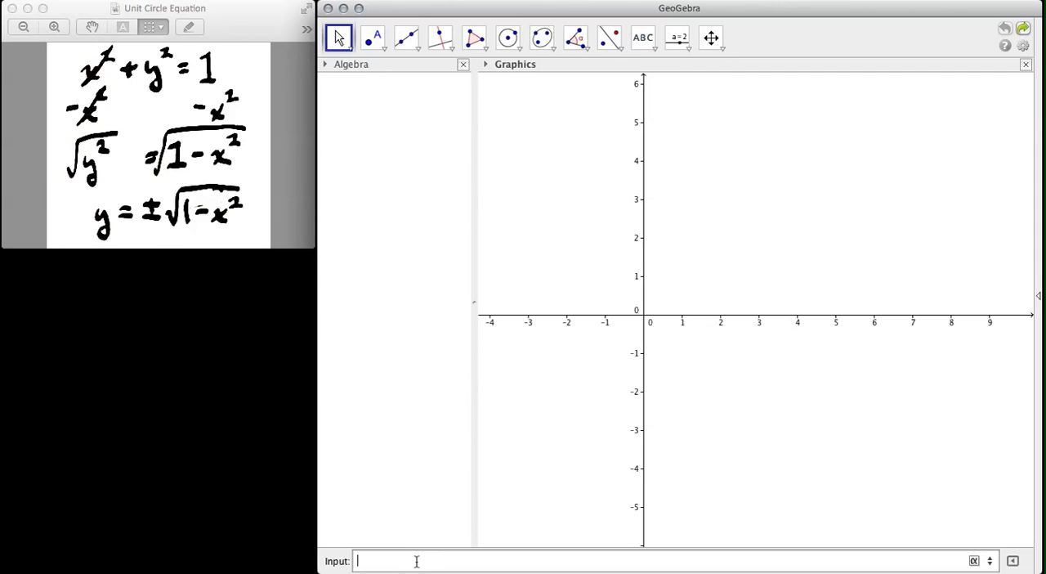
Enter f(x) = (1 − x^2)^0.5 in the Input bar to plot the upper semicircle
text(f(x))
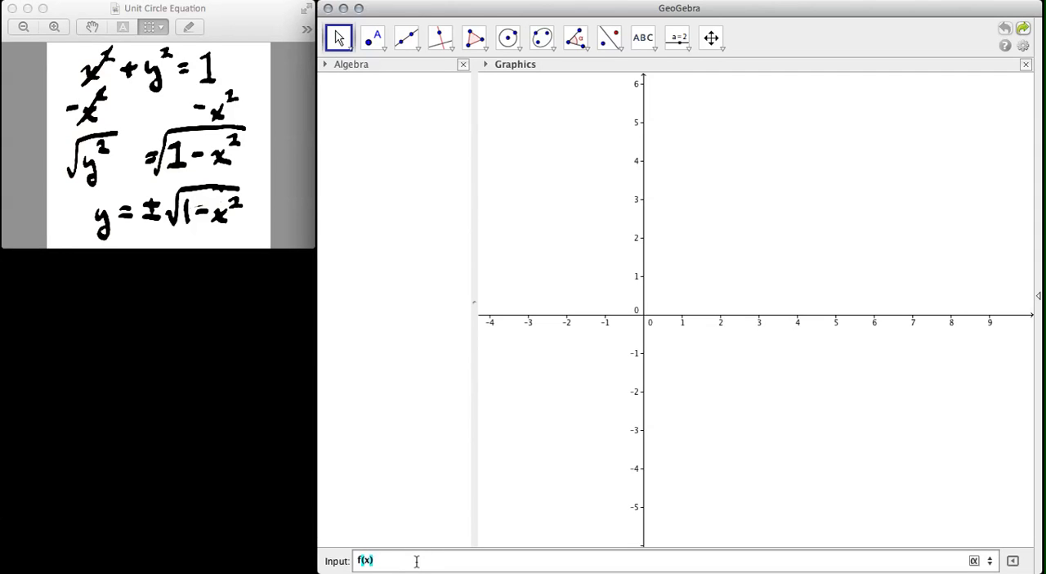
text(=)
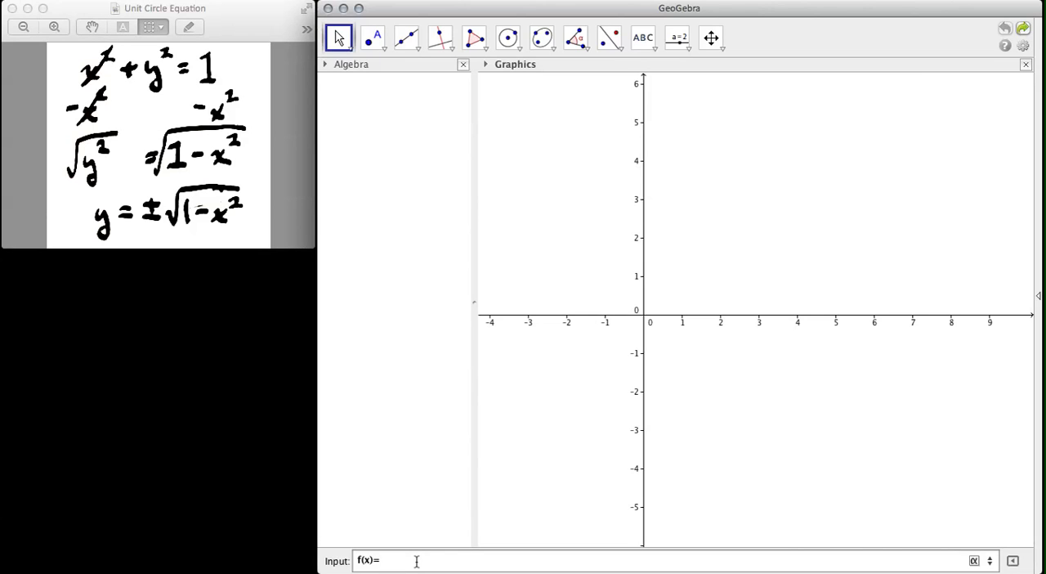
text(0)
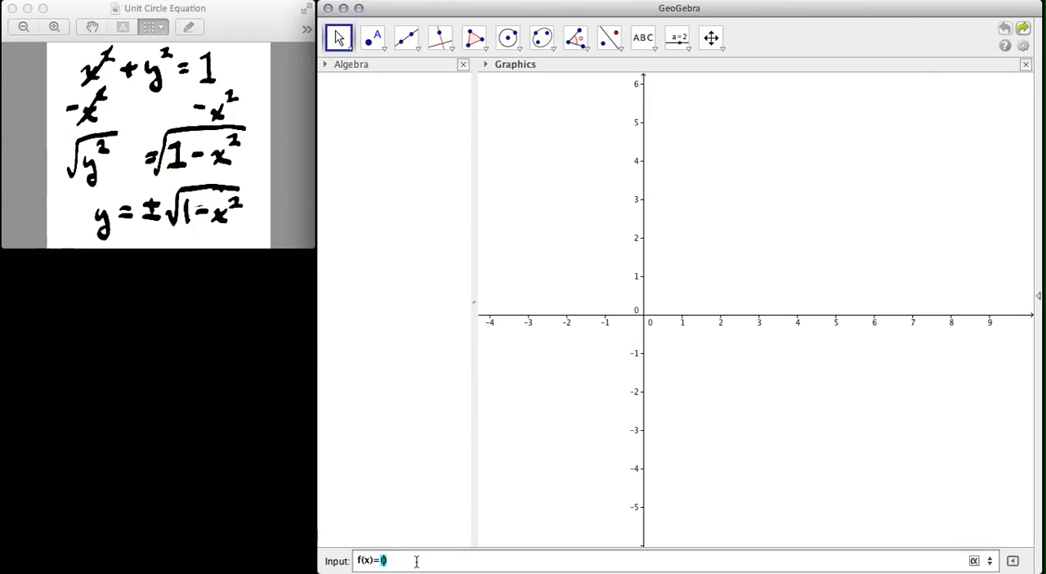
text((1))
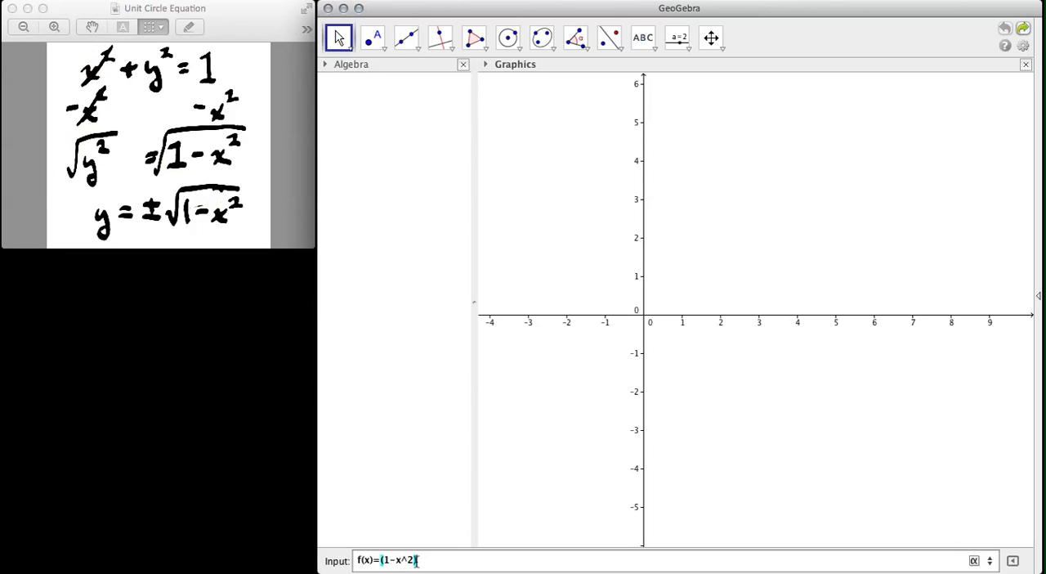
text())
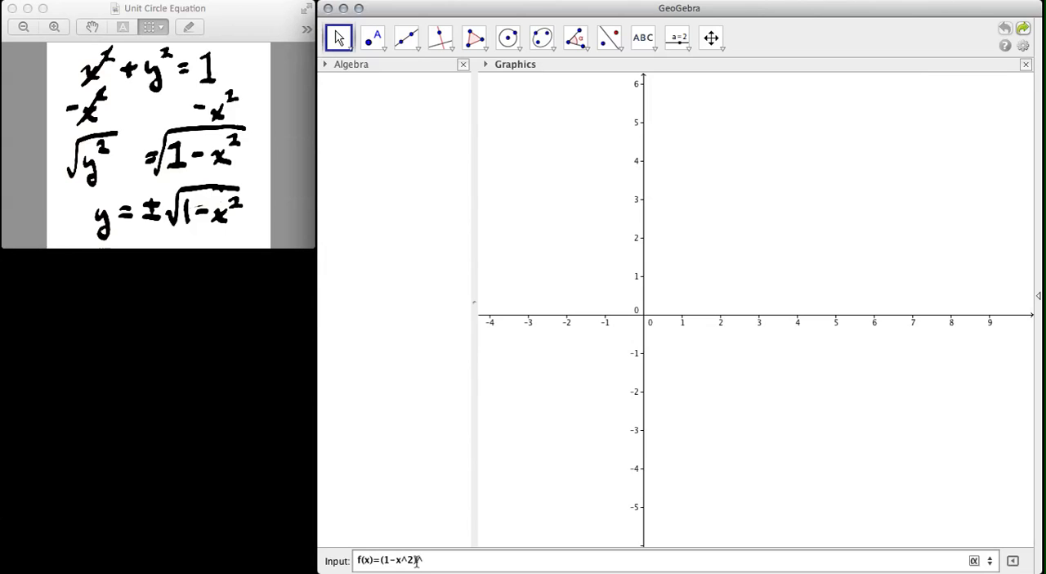
text(^0.5)
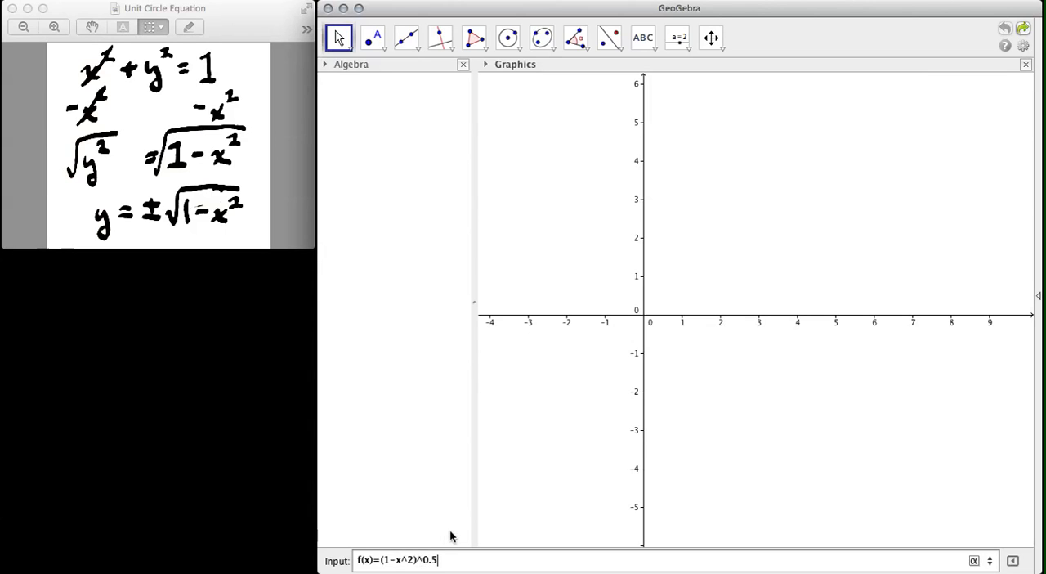
key(Return)
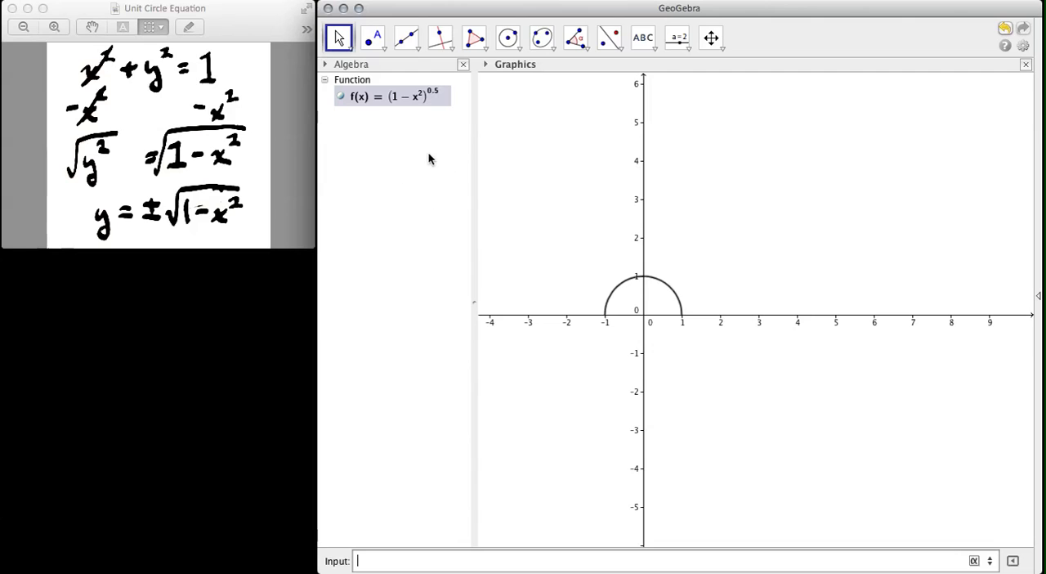
mouse_move(410, 110)
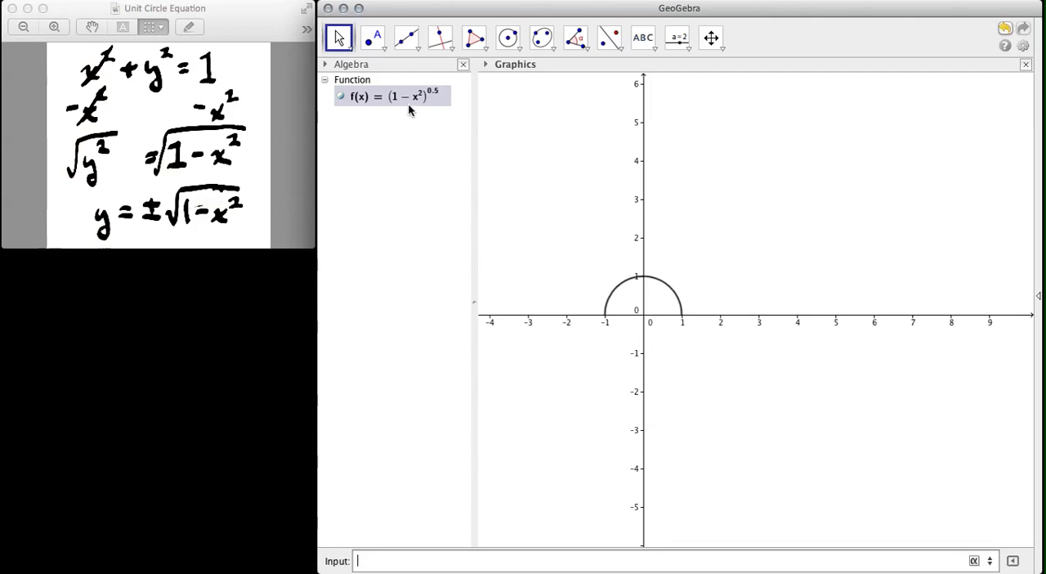
mouse_move(431, 409)
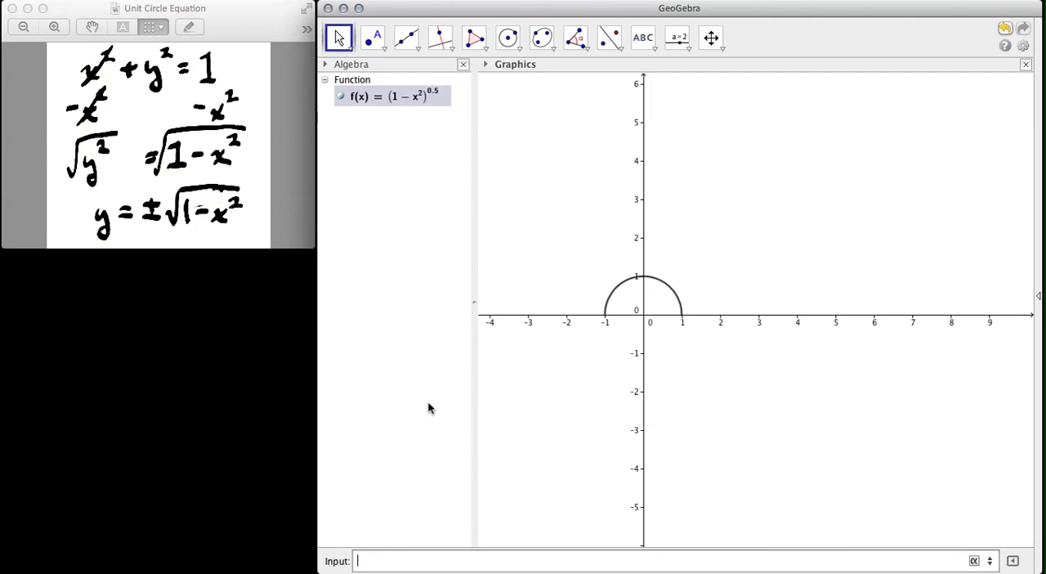
mouse_move(416, 343)
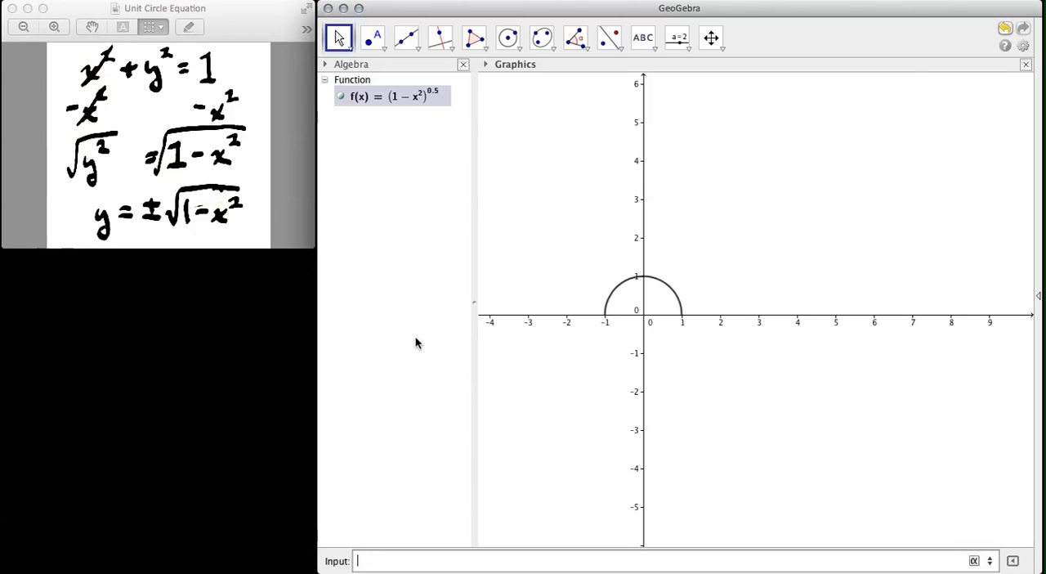
Enter g(x) = −f(x) to plot the lower semicircle and complete the unit circle
text(g)
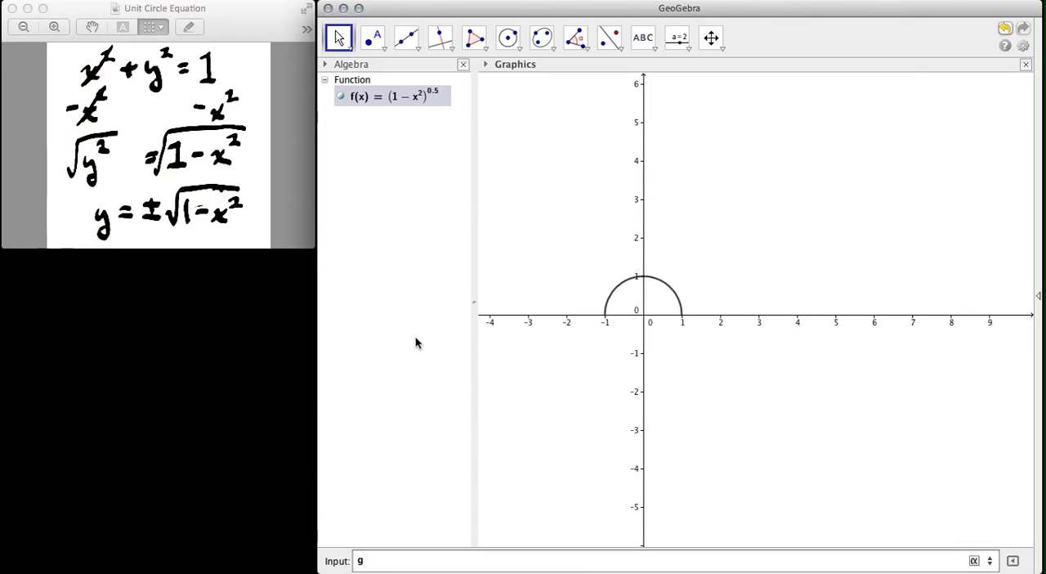
text((x))
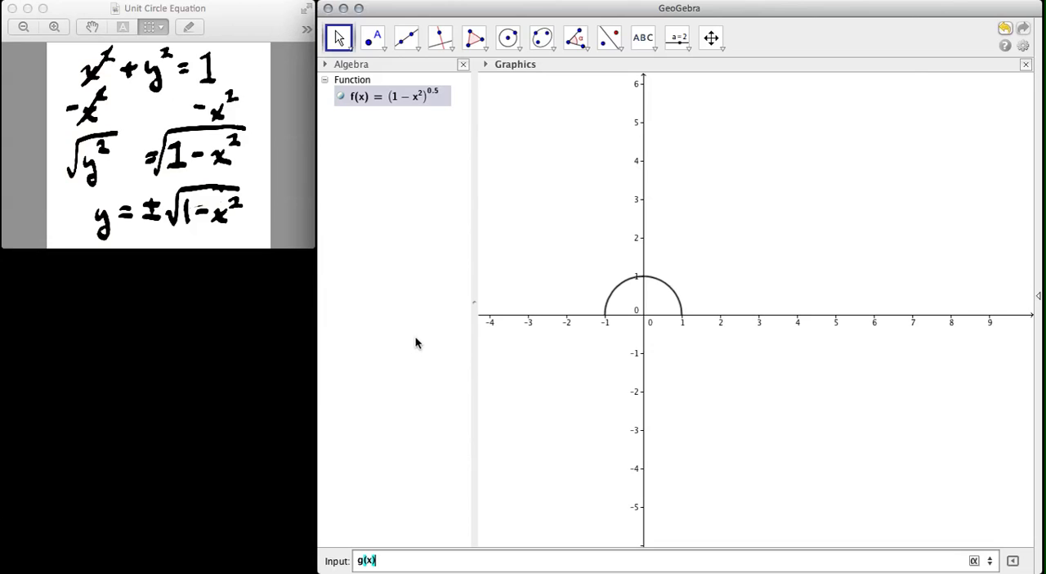
text(=)
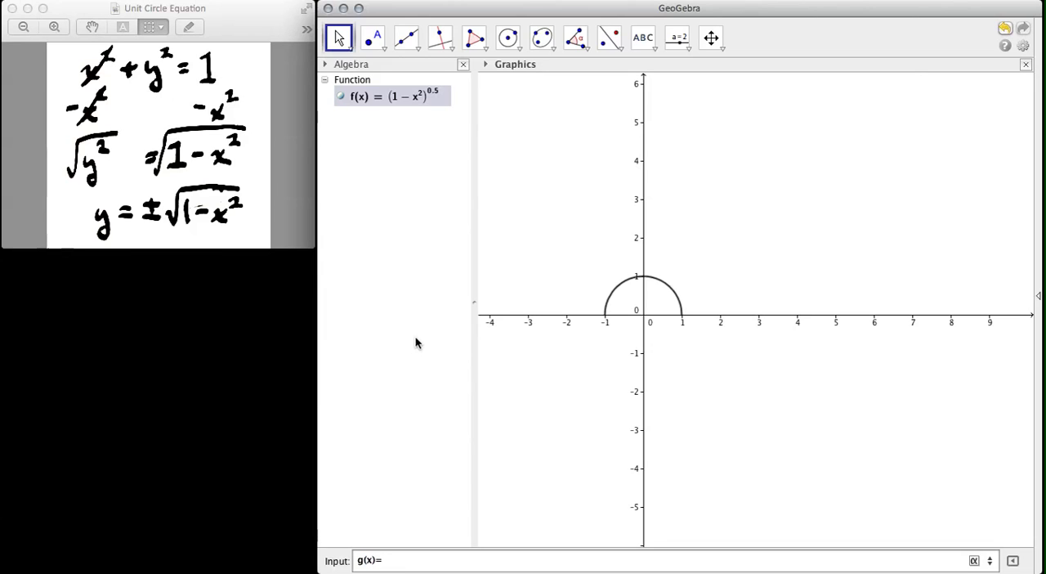
text(-f()
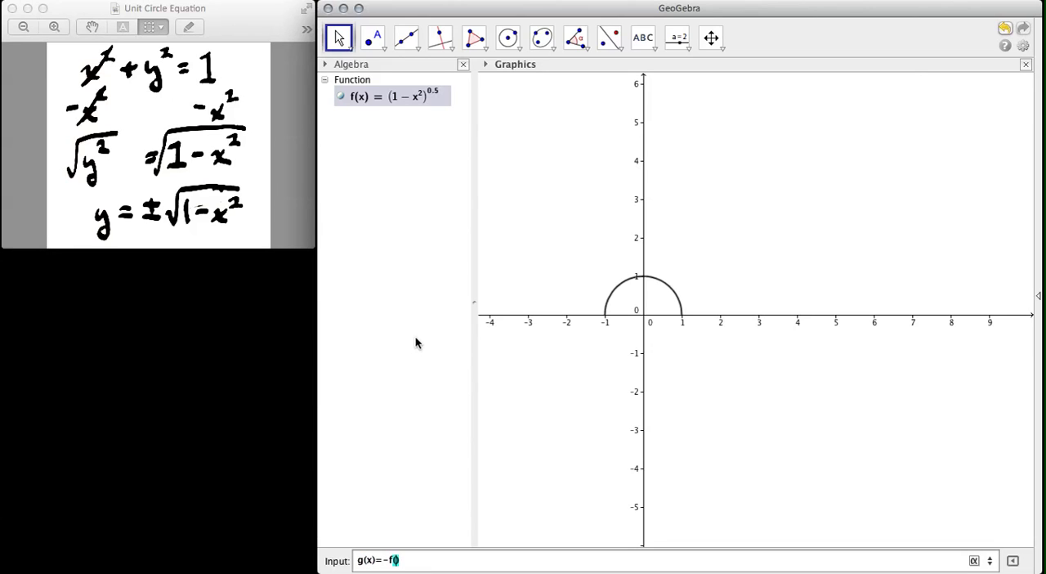
text(x))
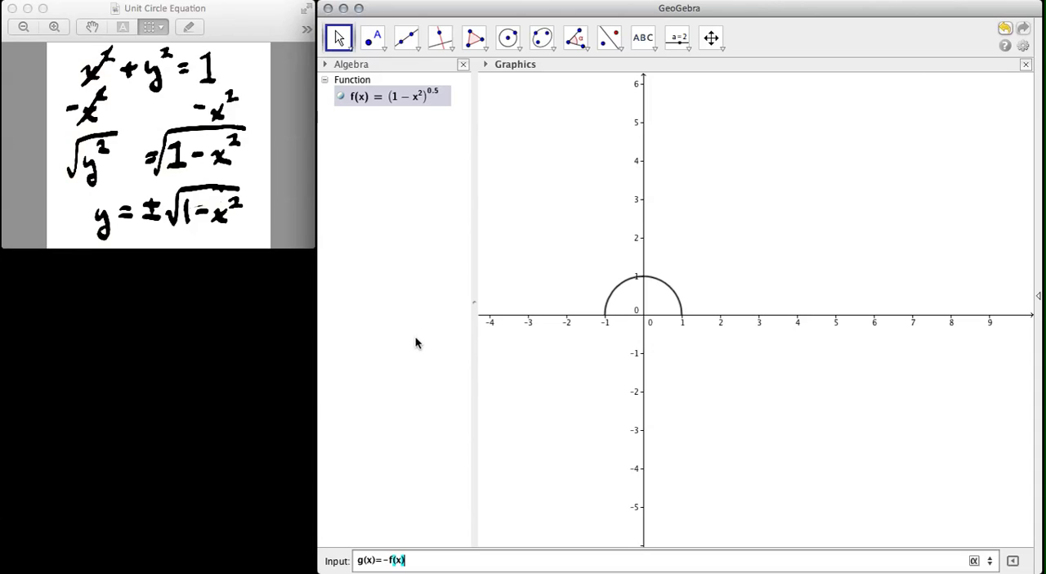
mouse_move(401, 256)
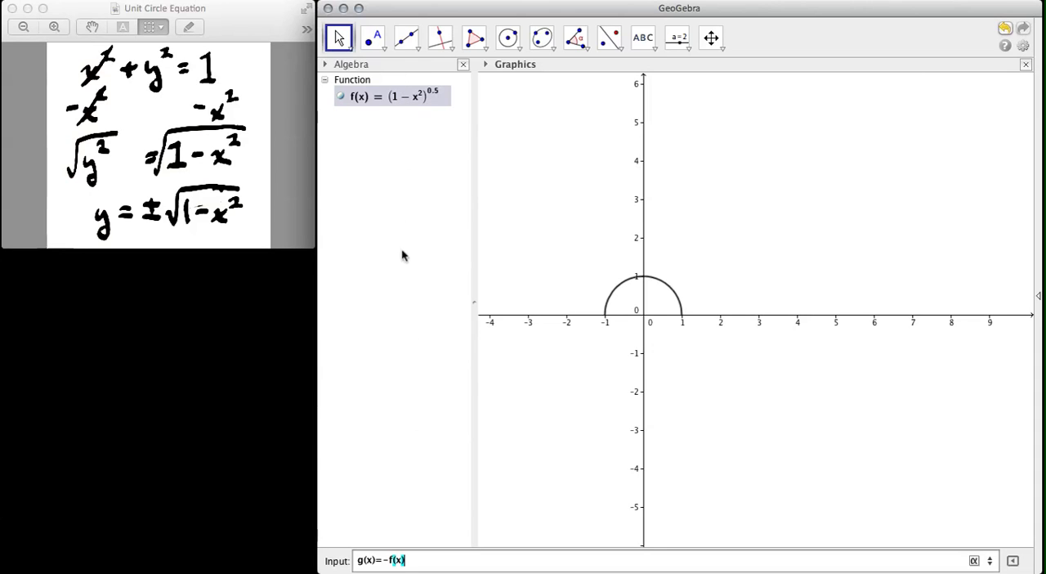
mouse_move(199, 250)
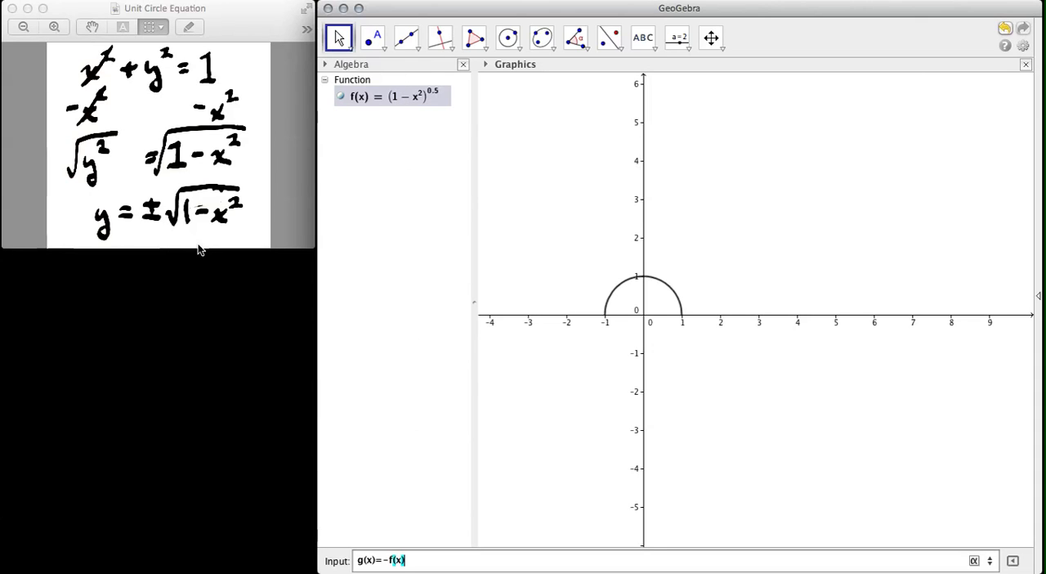
key(Return)
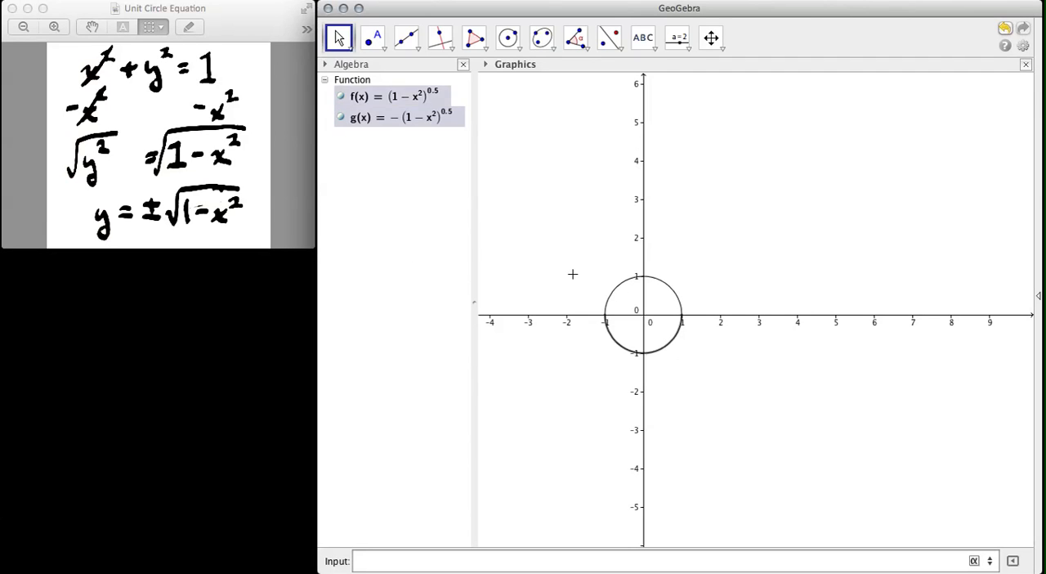
mouse_move(625, 288)
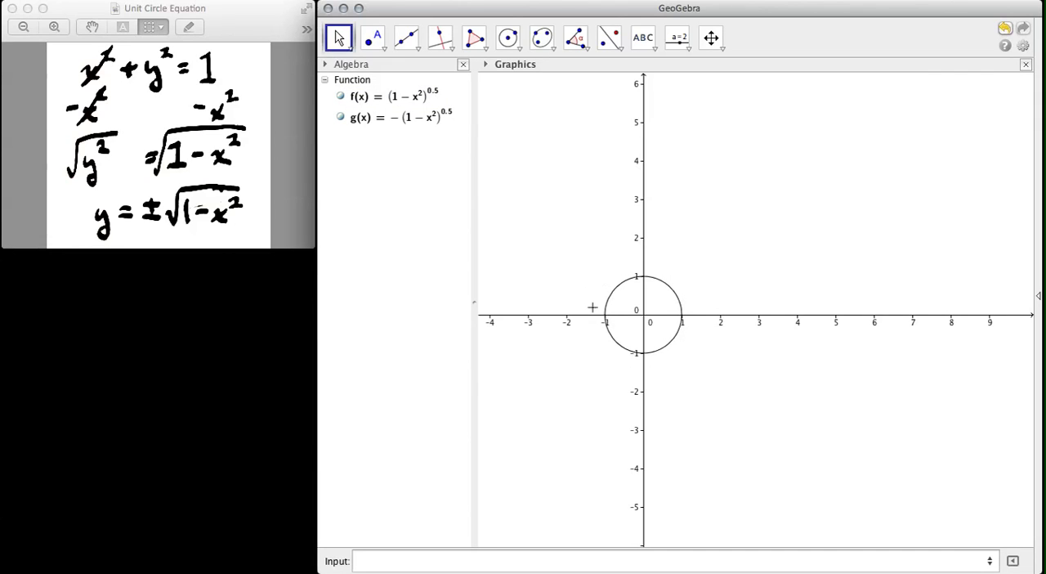
mouse_move(591, 358)
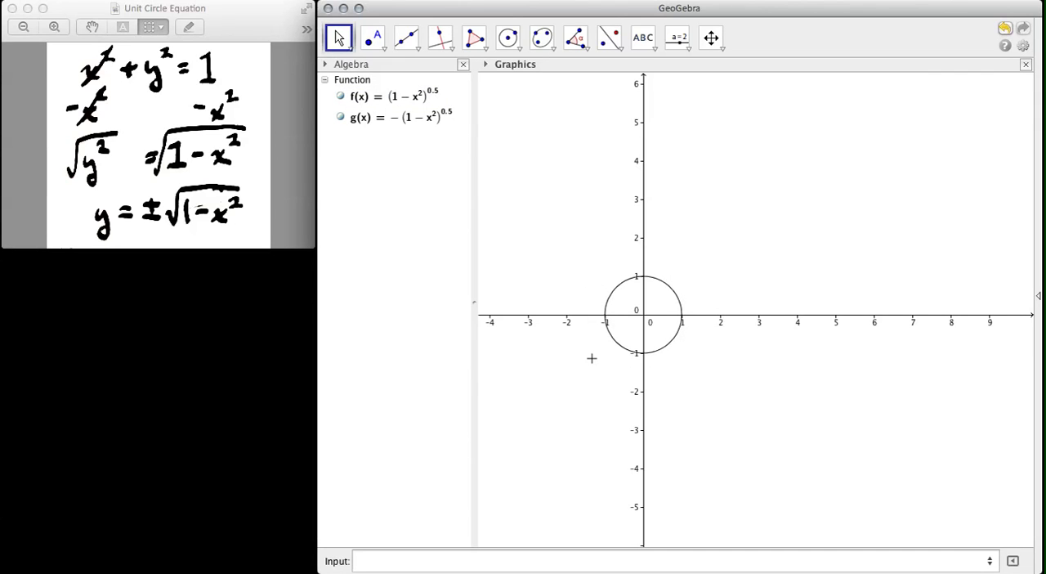